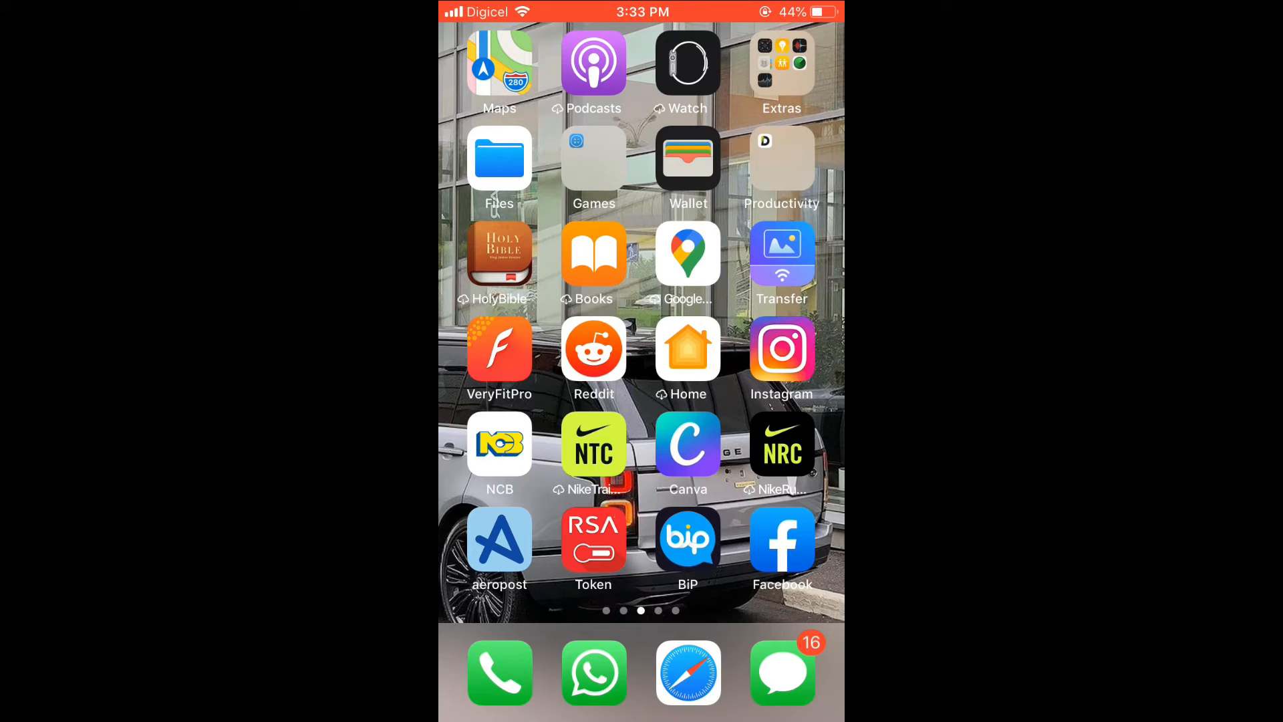
# Step: Launch Instagram from the iOS Home Screen to show the profile page
pyautogui.click(781, 350)
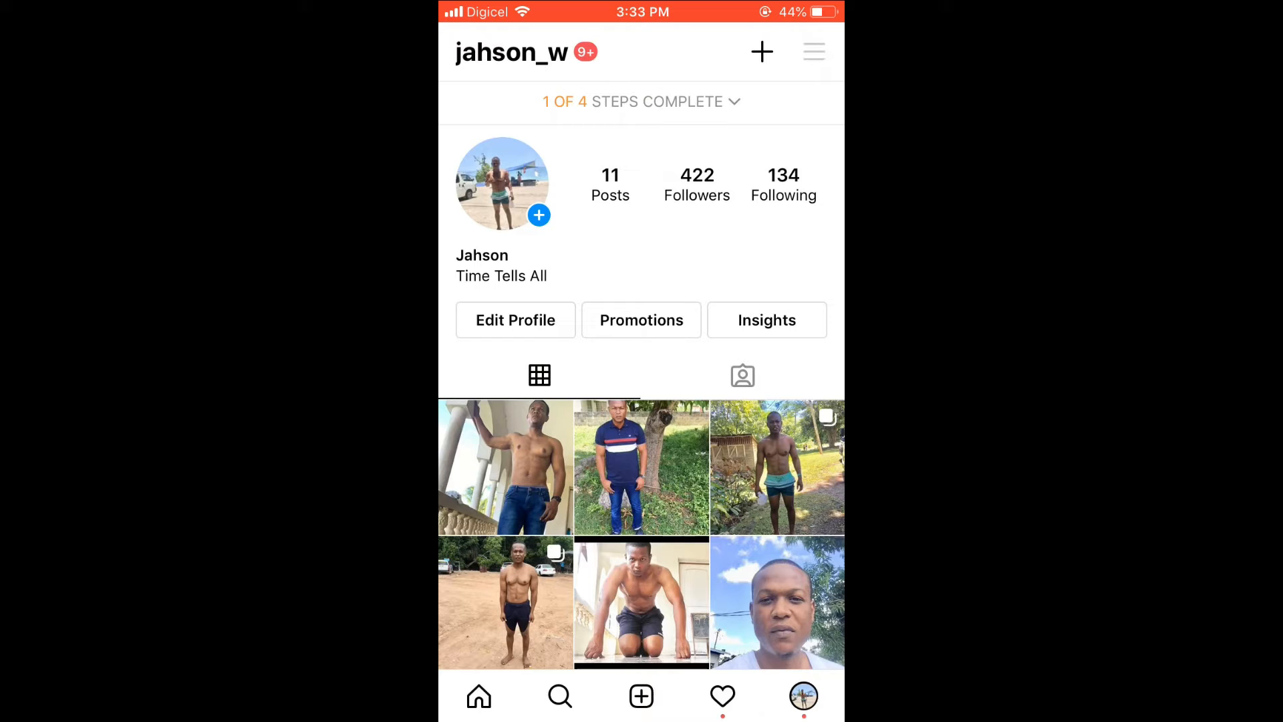
# Step: Go through the profile menu and Settings to the Creator settings page
pyautogui.click(814, 51)
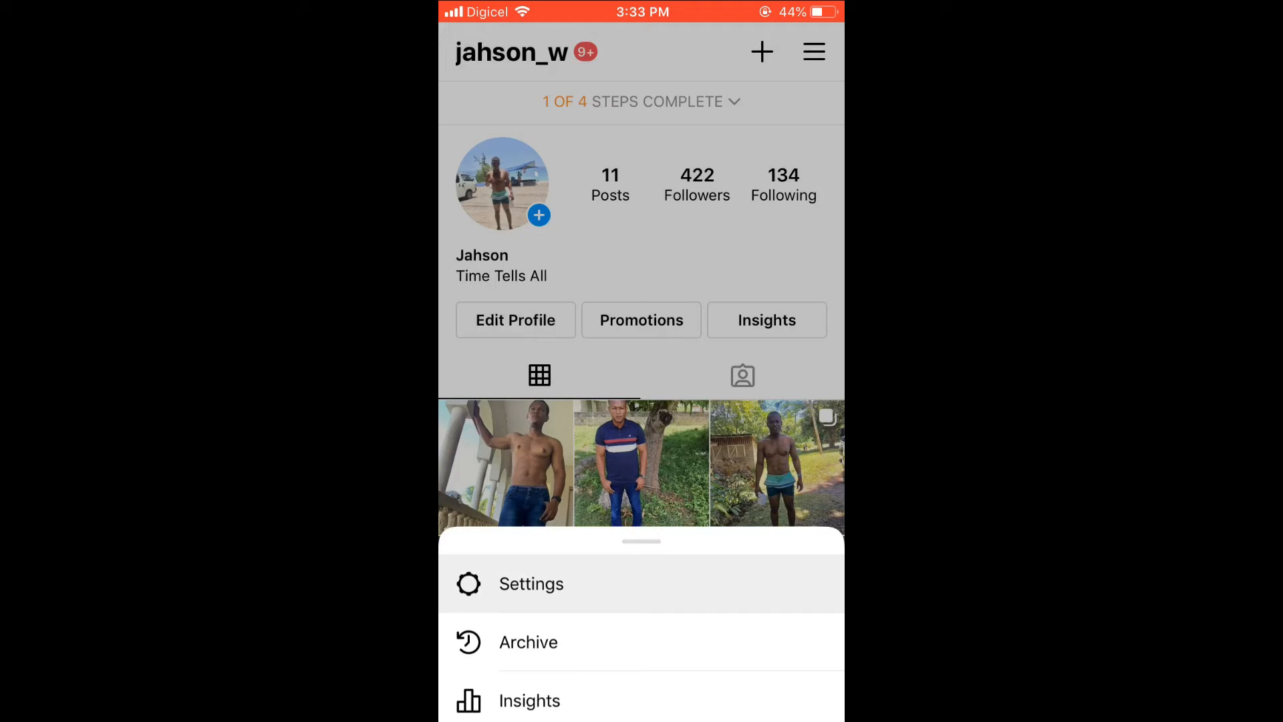
pyautogui.click(530, 584)
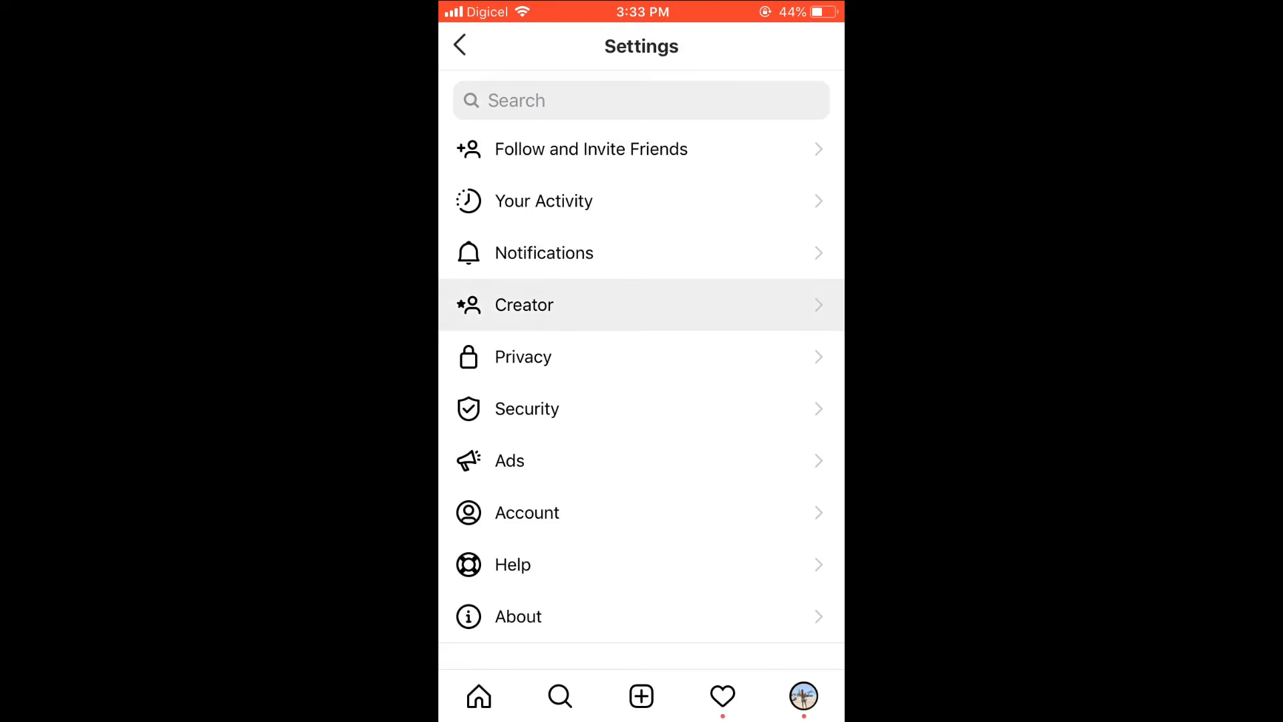
pyautogui.click(524, 305)
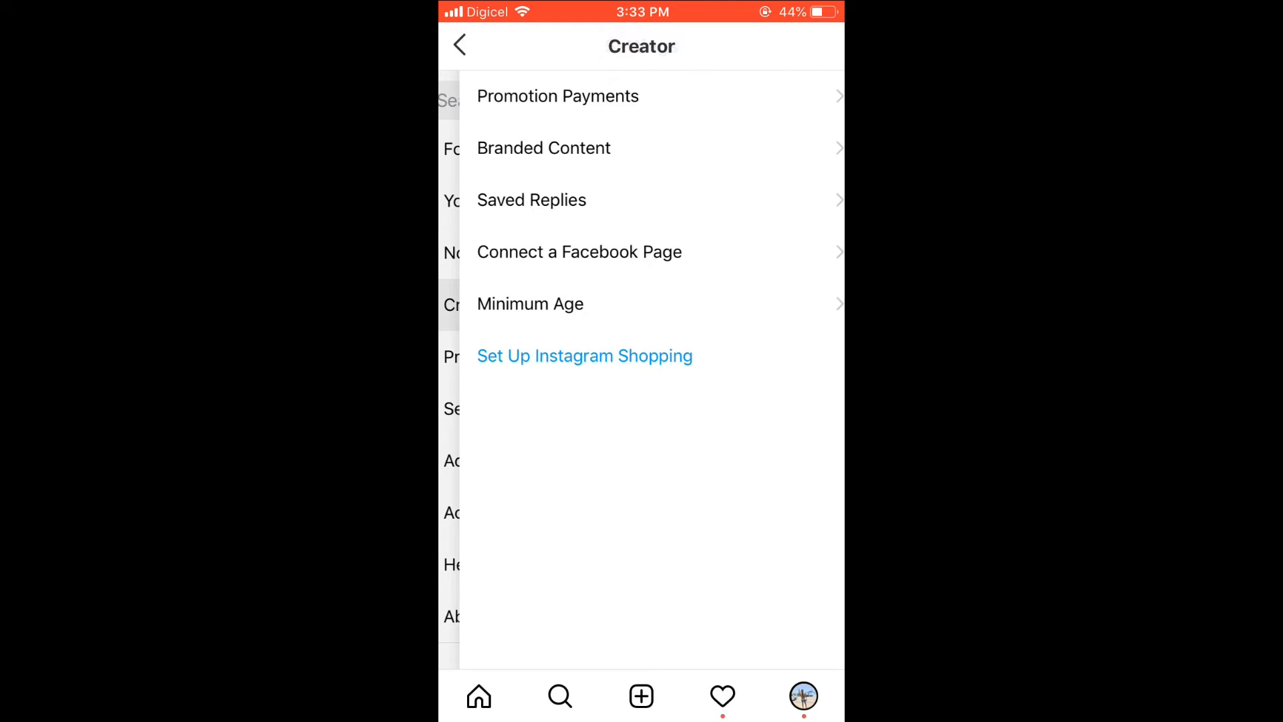
# Step: Open Saved Replies to add a new reply with shortcut 'hello'
pyautogui.click(532, 200)
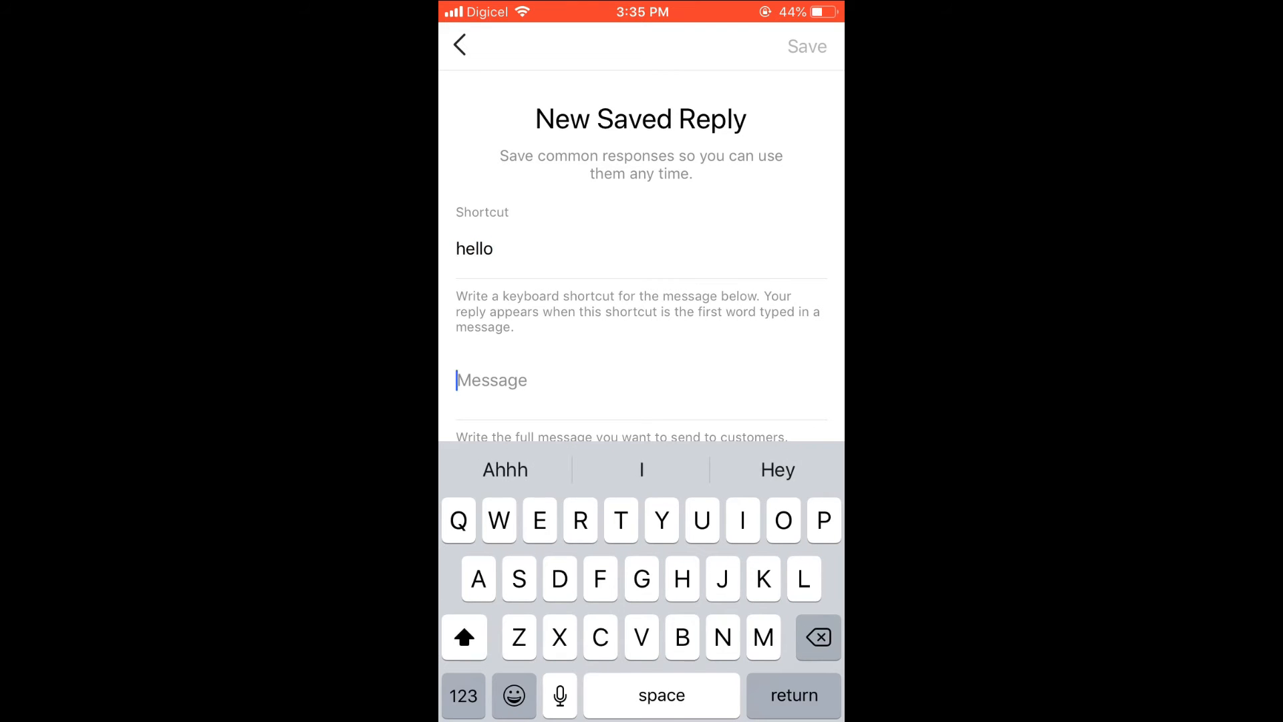
# Step: Enter the message 'Thank for your response' and save the 'hello' reply
pyautogui.write('Thank for you')
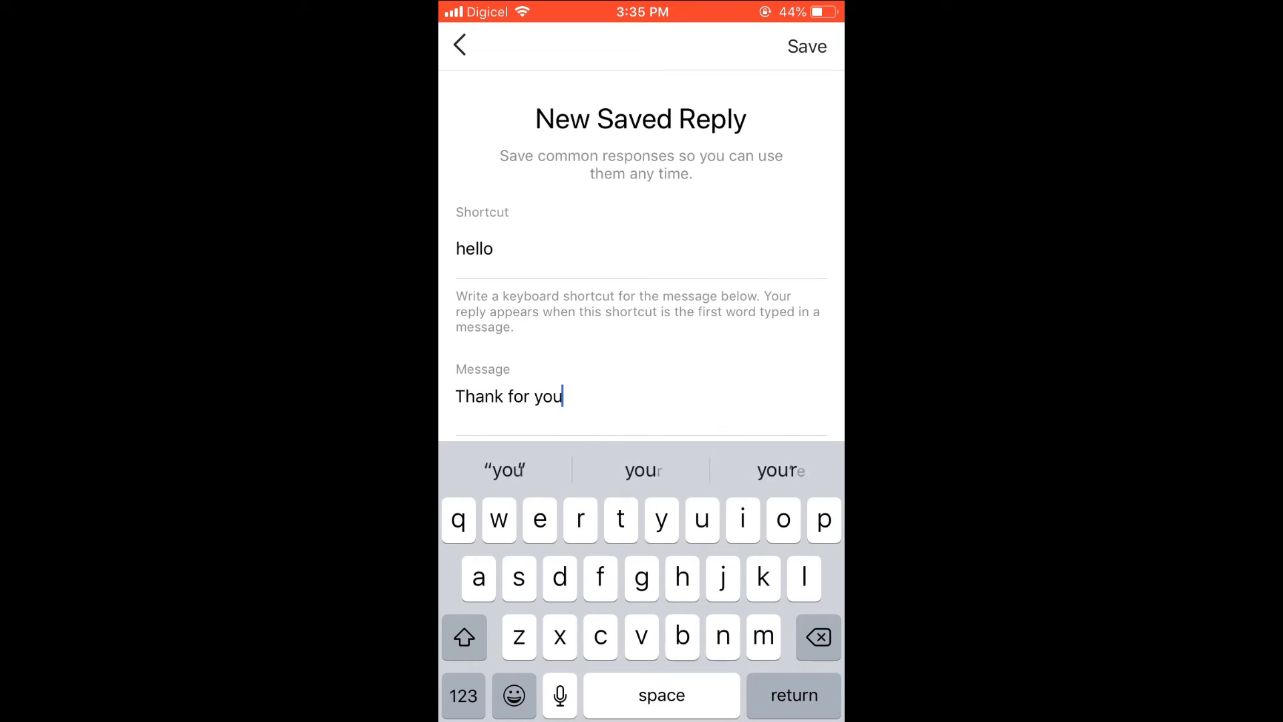
pyautogui.click(642, 470)
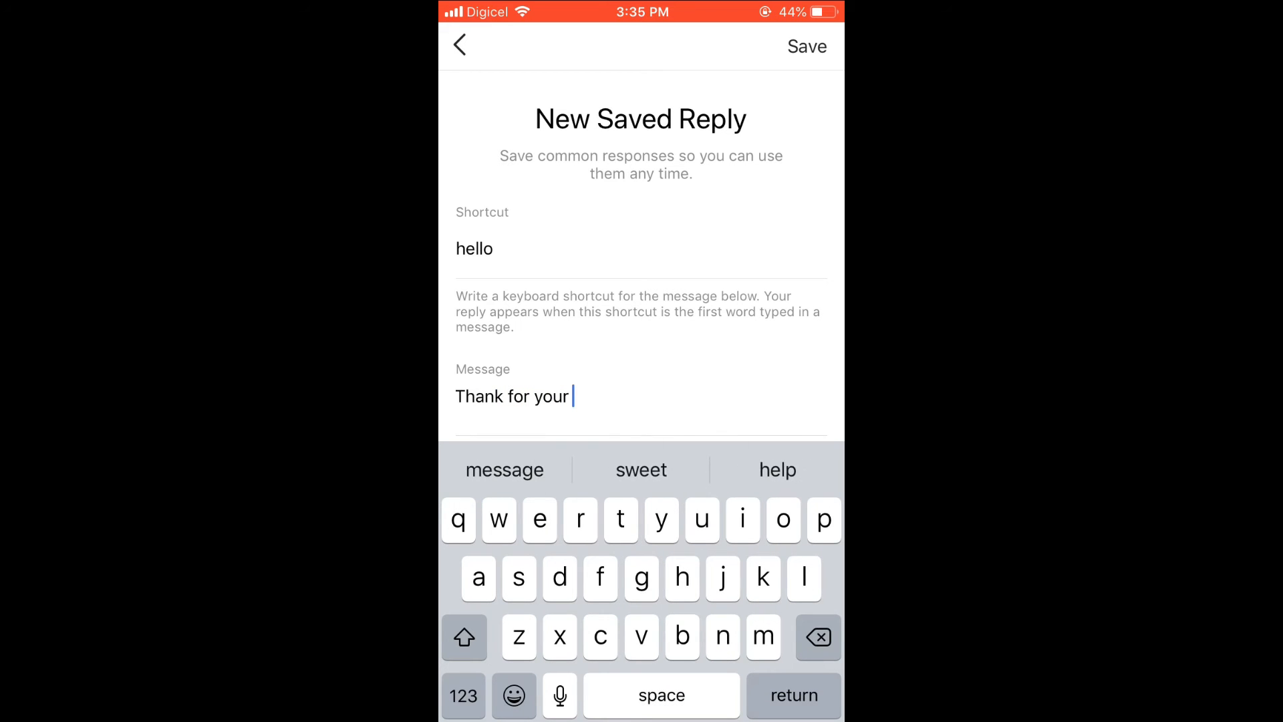
pyautogui.write('res')
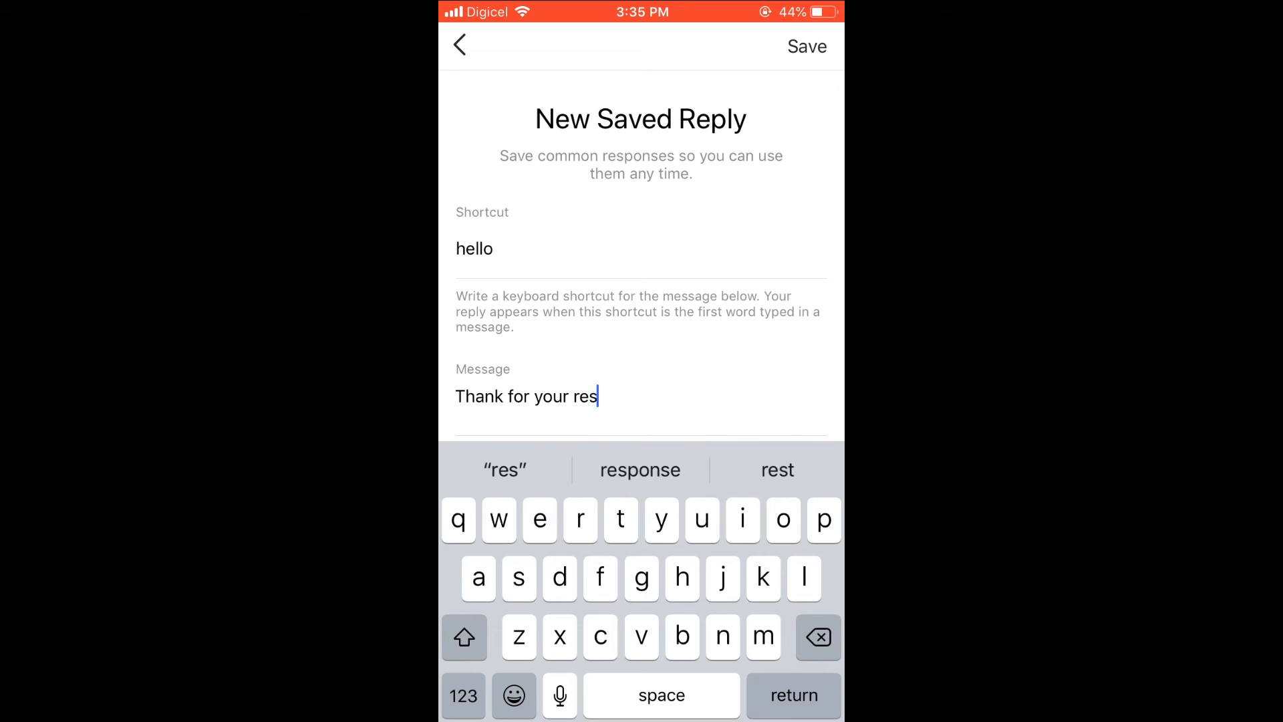
pyautogui.click(641, 470)
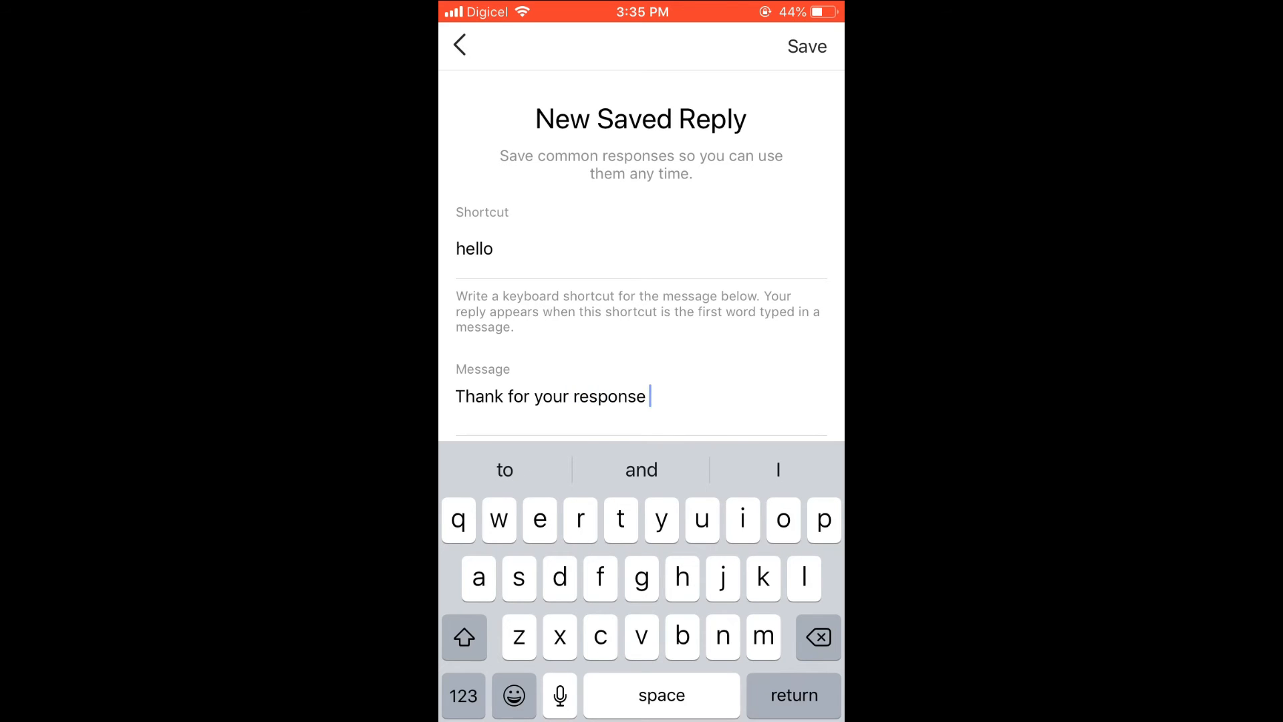
pyautogui.click(805, 47)
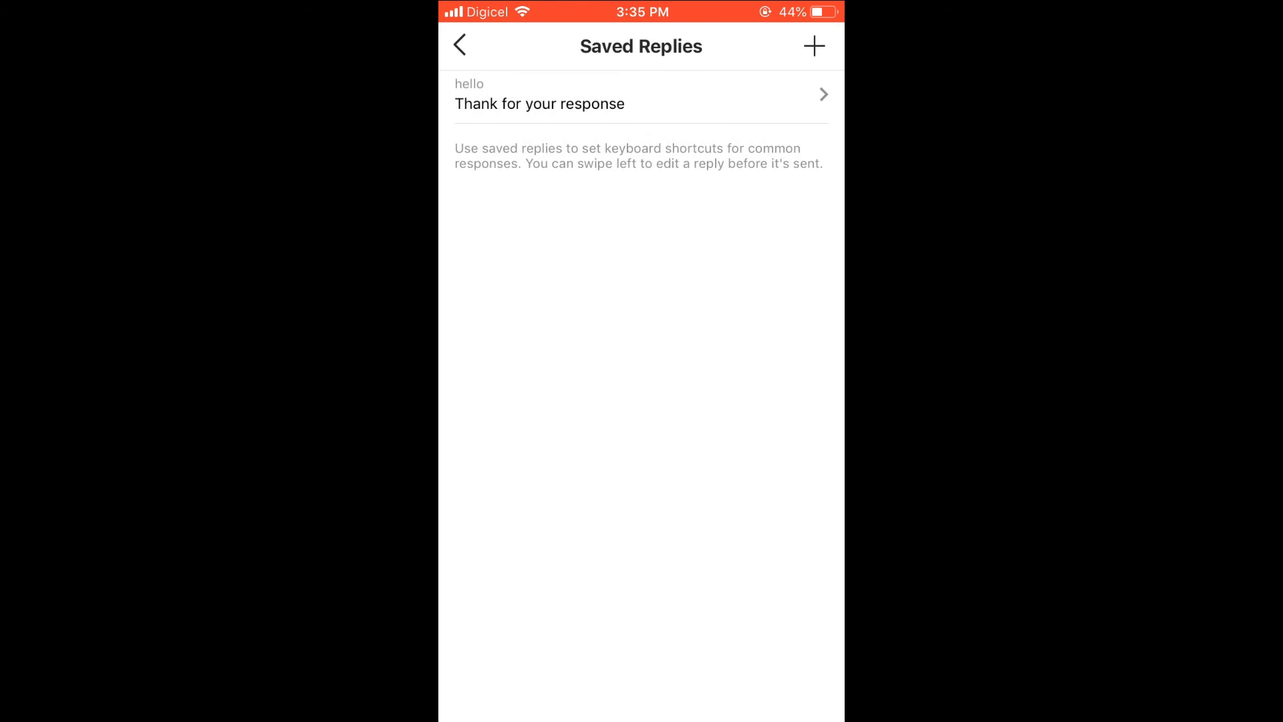
# Step: Go back to the home feed and open the direct messages inbox
pyautogui.click(460, 46)
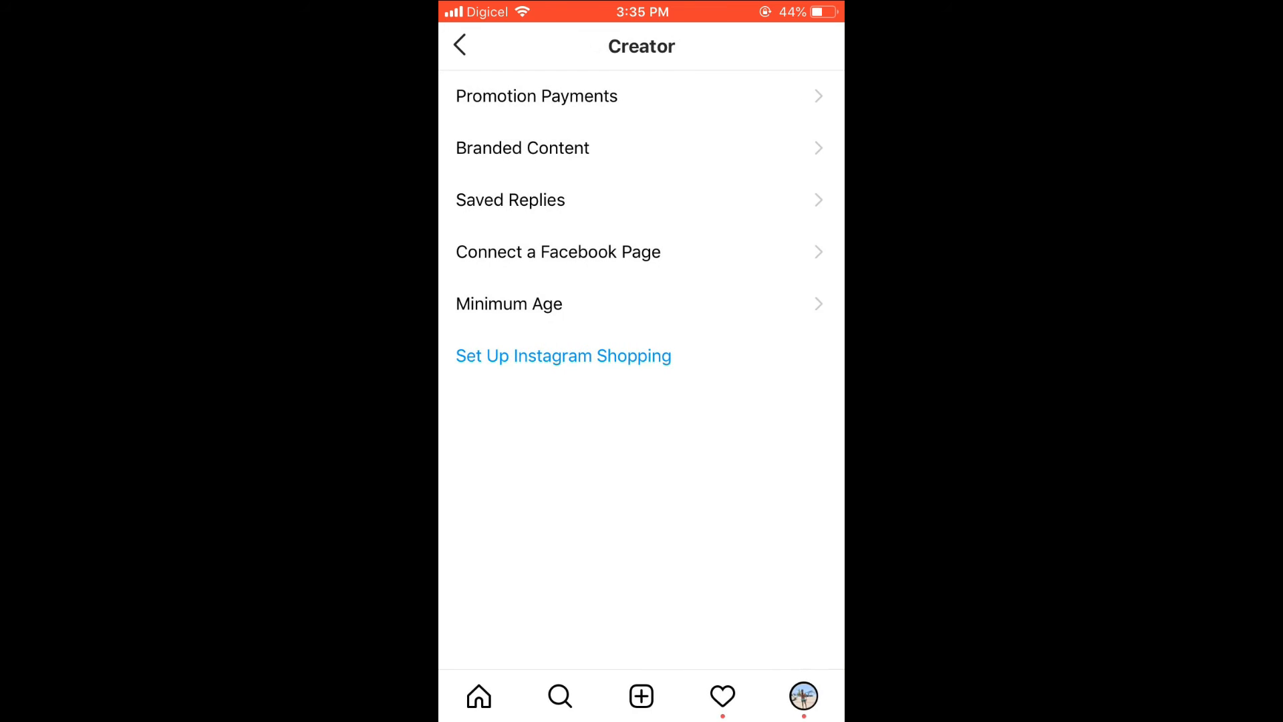
pyautogui.click(460, 45)
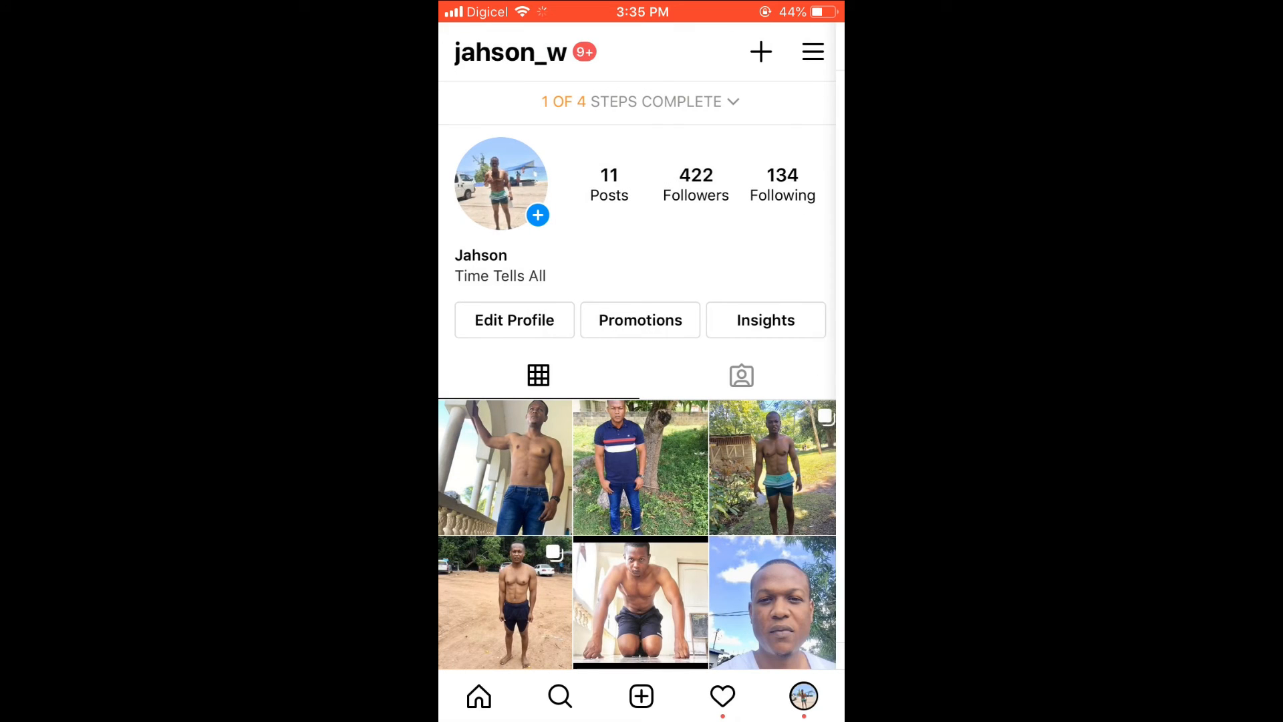
pyautogui.click(479, 696)
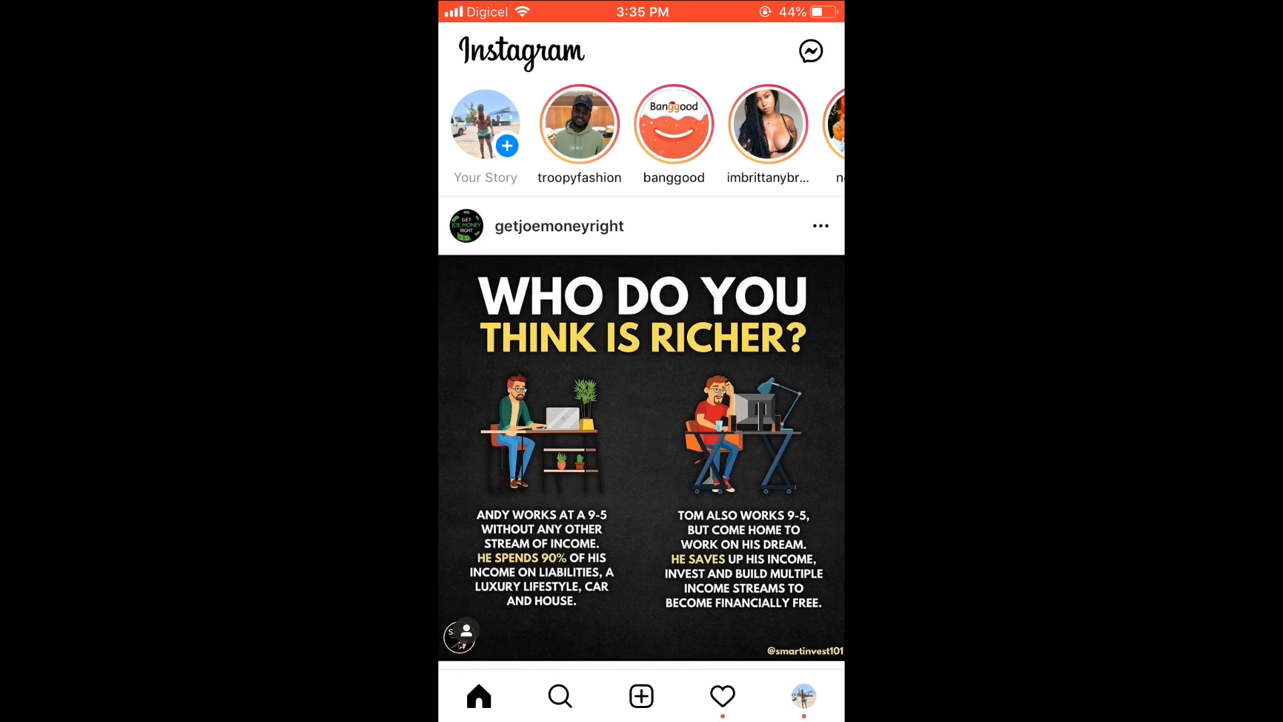
pyautogui.click(809, 51)
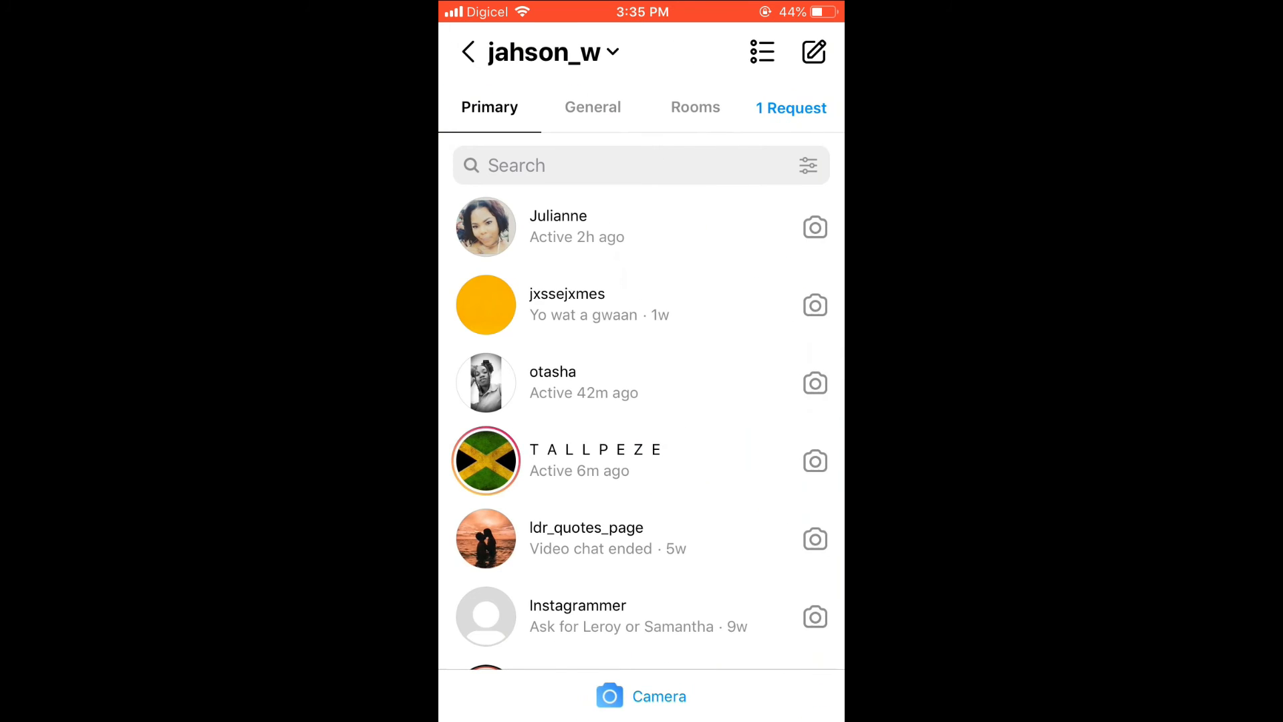
# Step: Start a new message and open a chat with suggested contact otasha
pyautogui.click(813, 51)
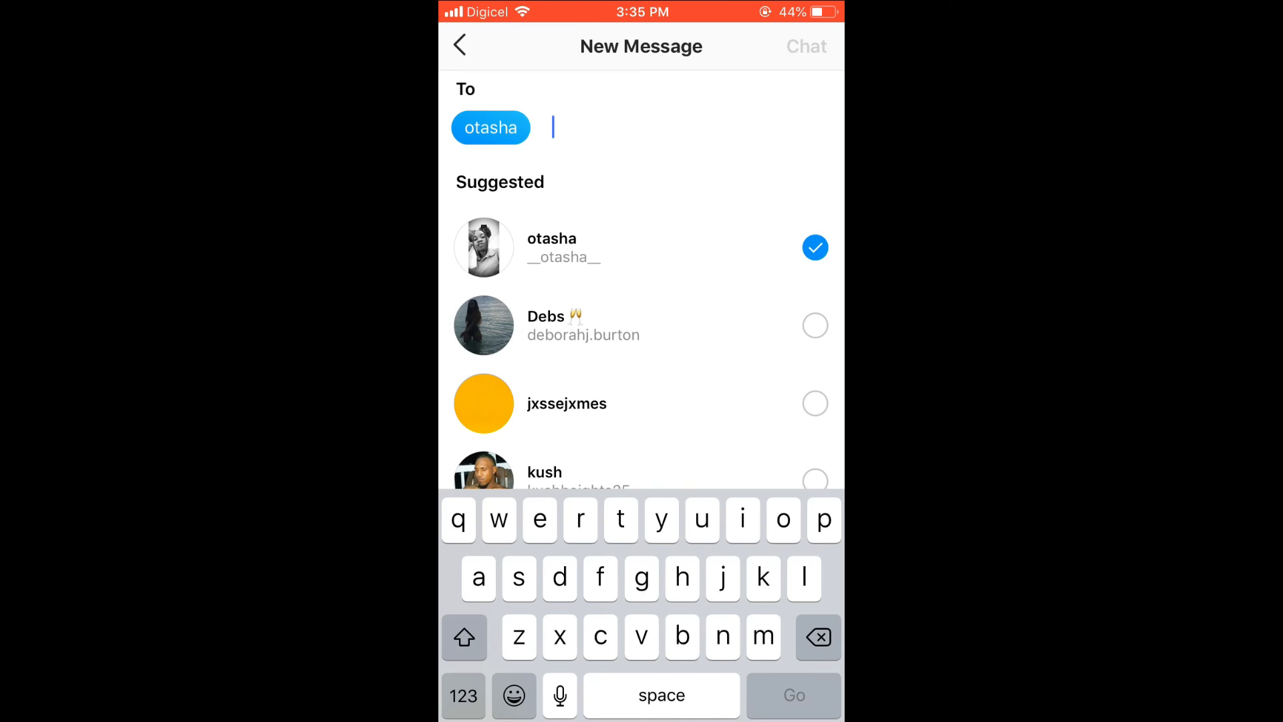
pyautogui.click(805, 47)
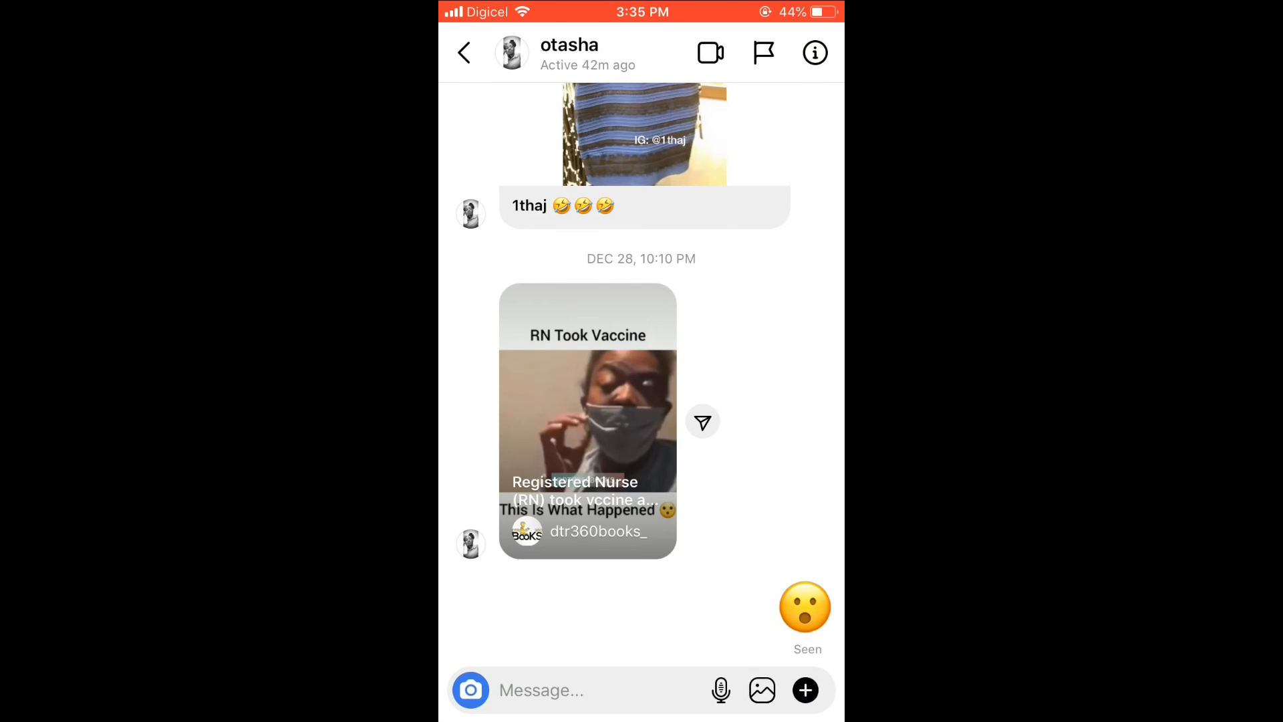
pyautogui.click(580, 690)
pyautogui.write('H')
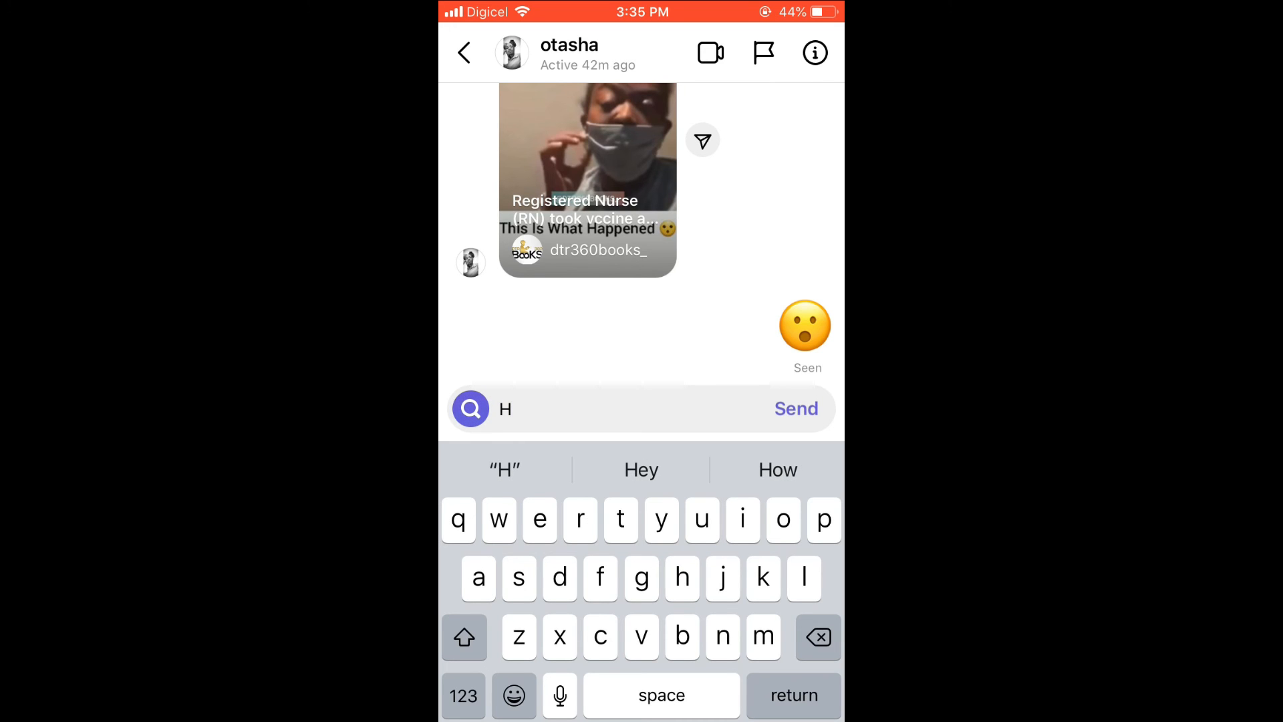
pyautogui.write('ello')
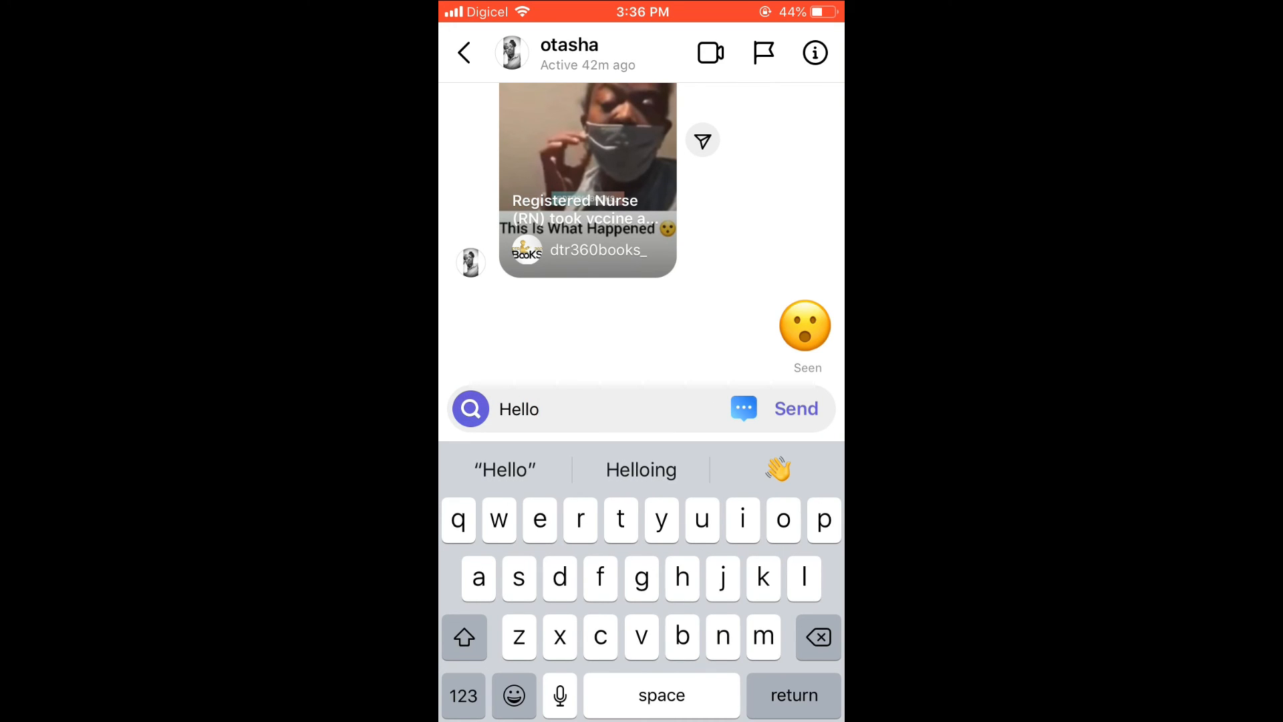
pyautogui.write('Thank for your response')
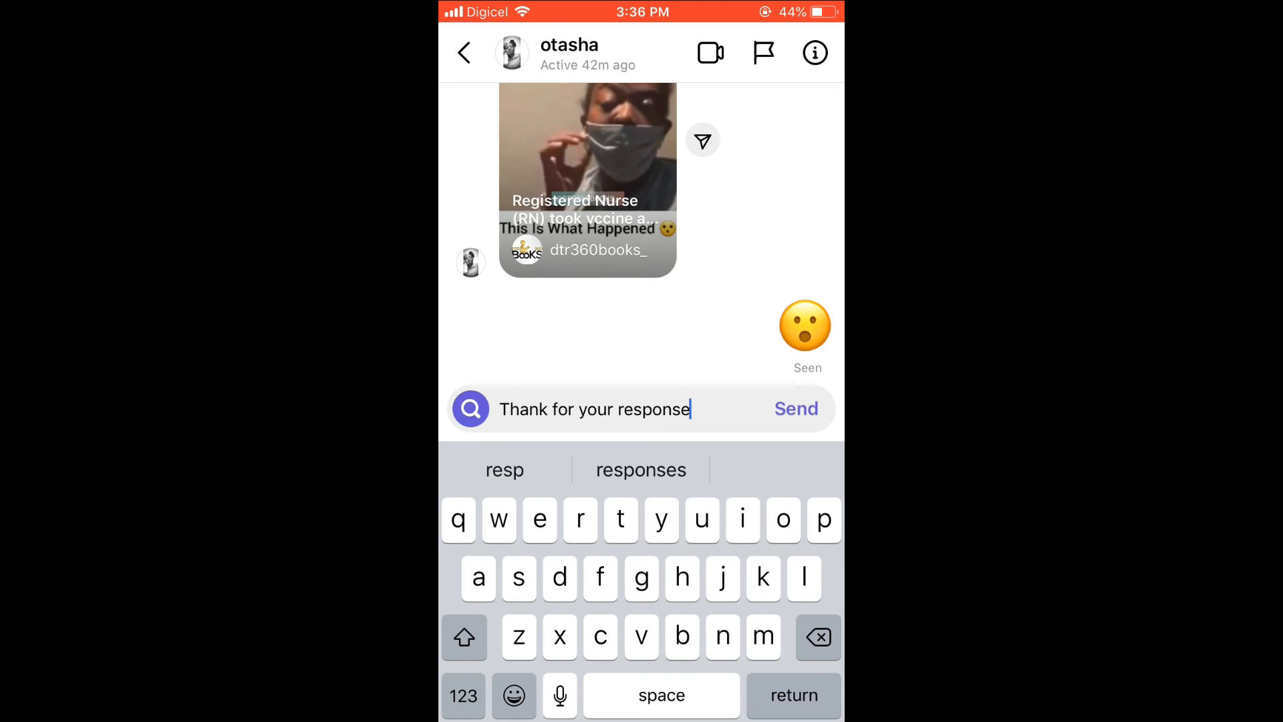
pyautogui.click(463, 52)
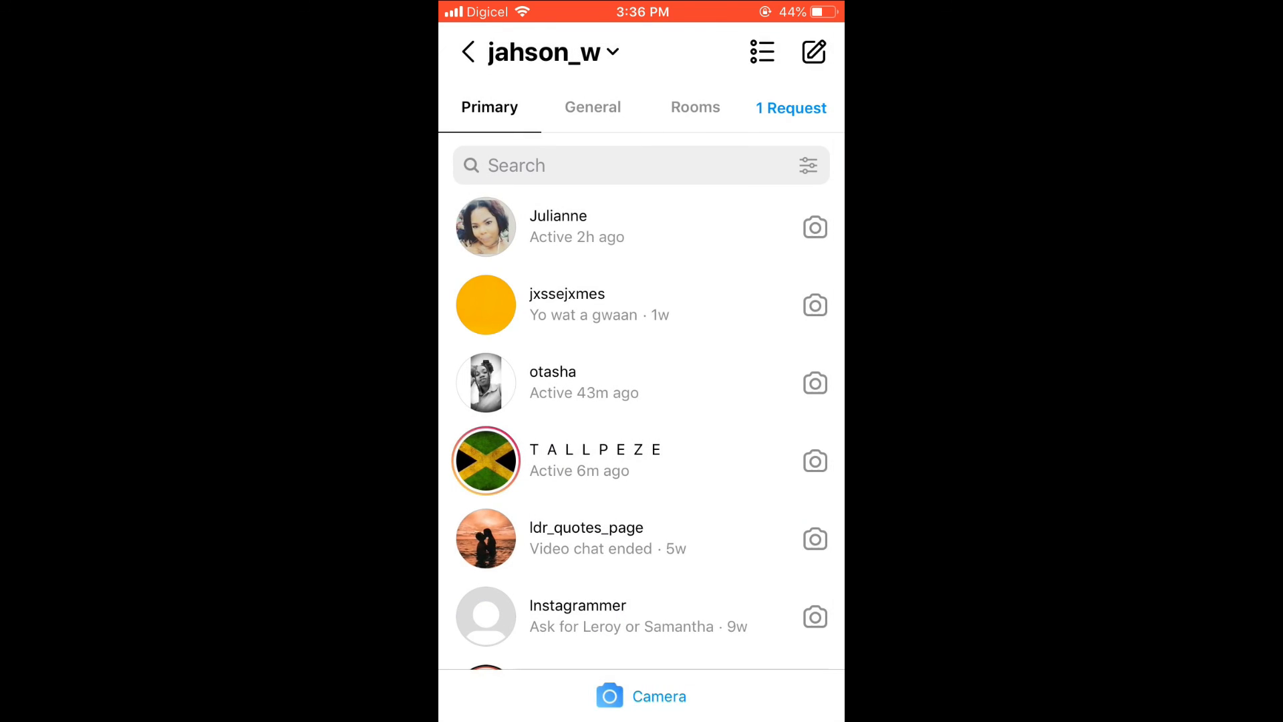